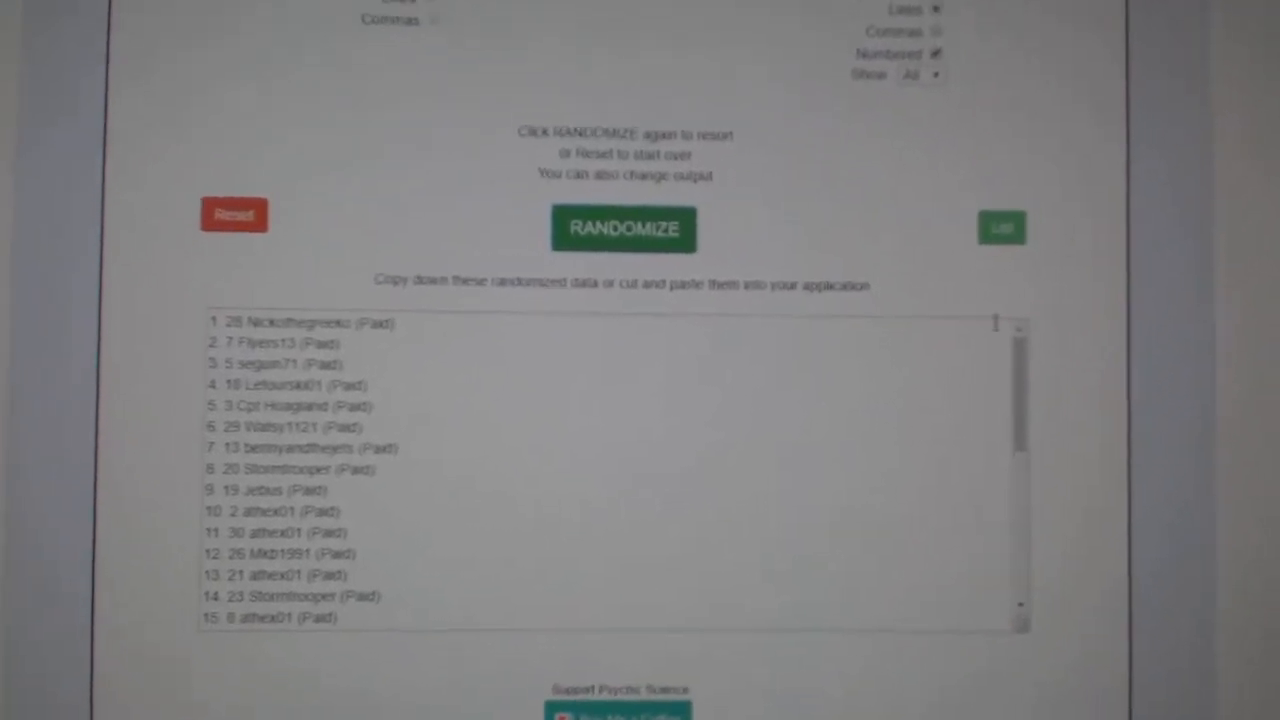
Randomize the participant name list twice to get a fresh order.
click(655, 232)
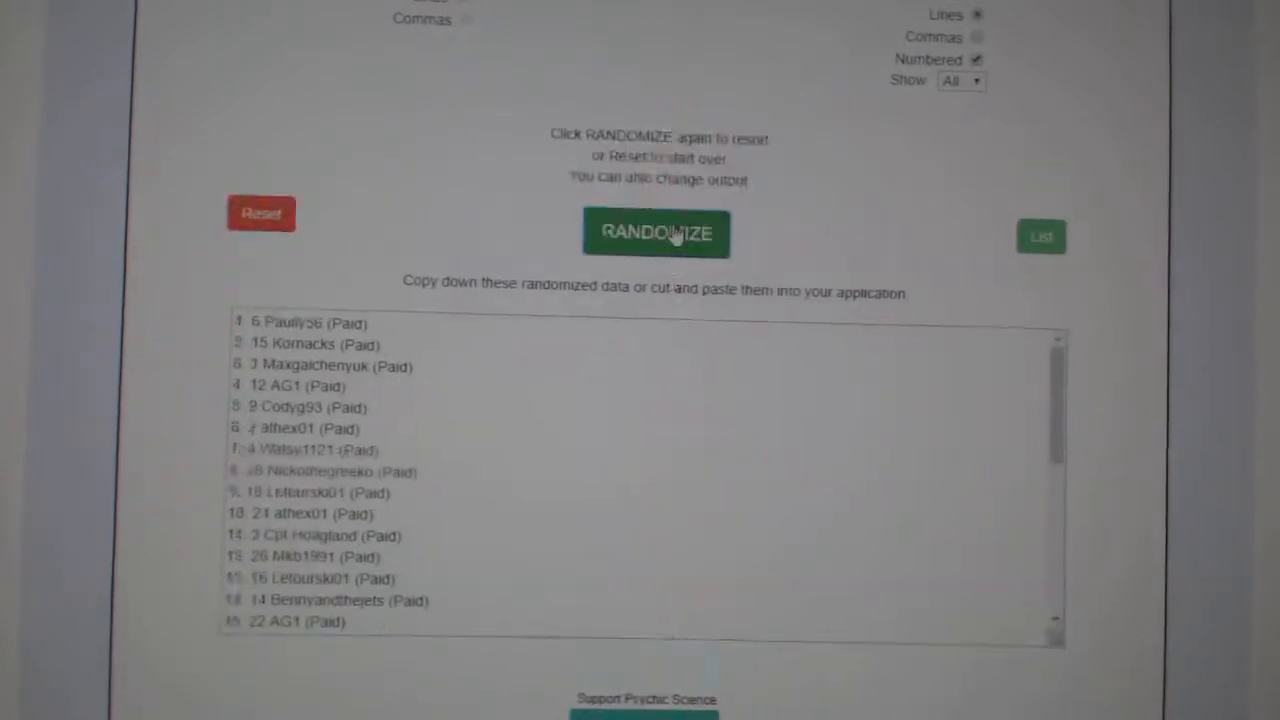
click(656, 232)
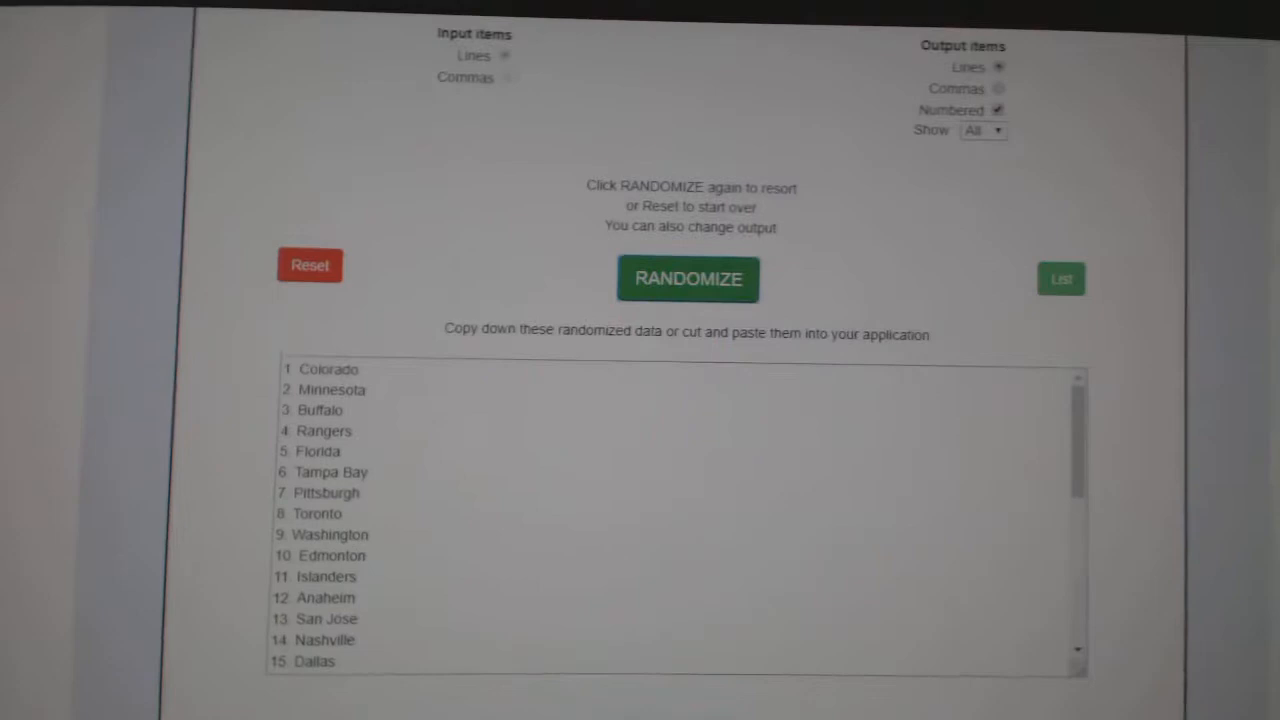
Randomize the NHL team list twice, producing a new team order.
click(688, 278)
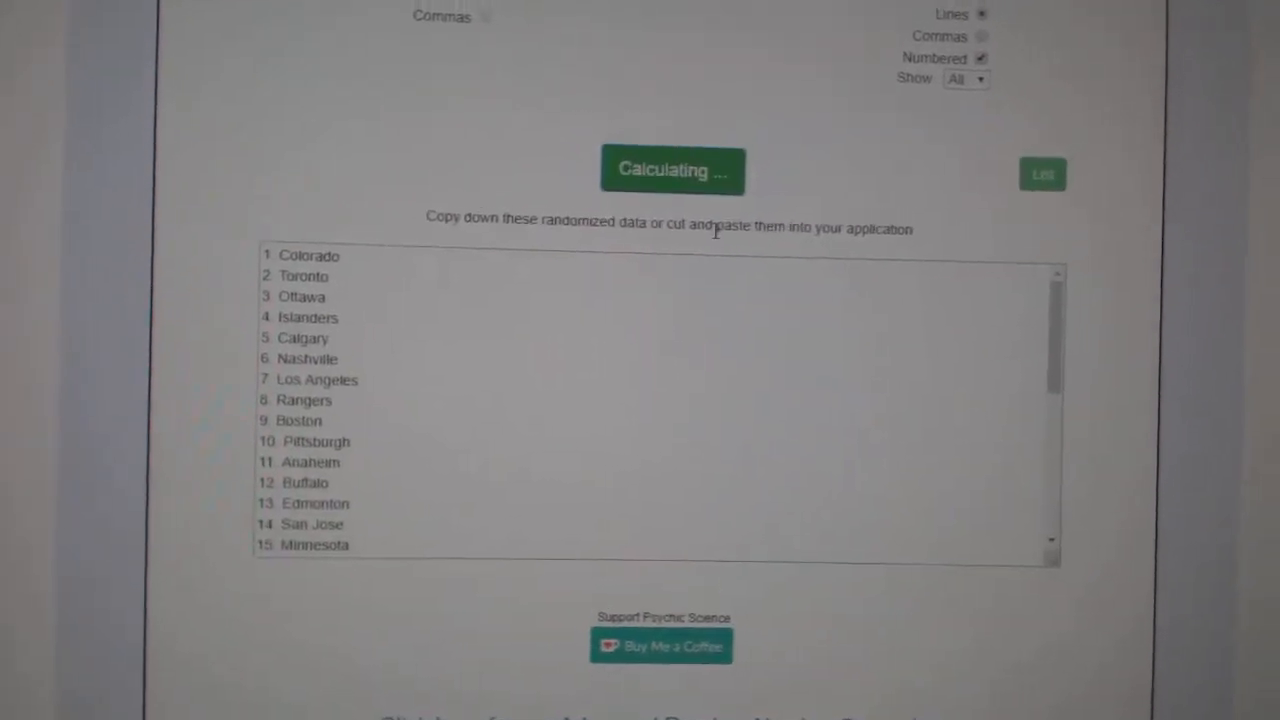
click(672, 170)
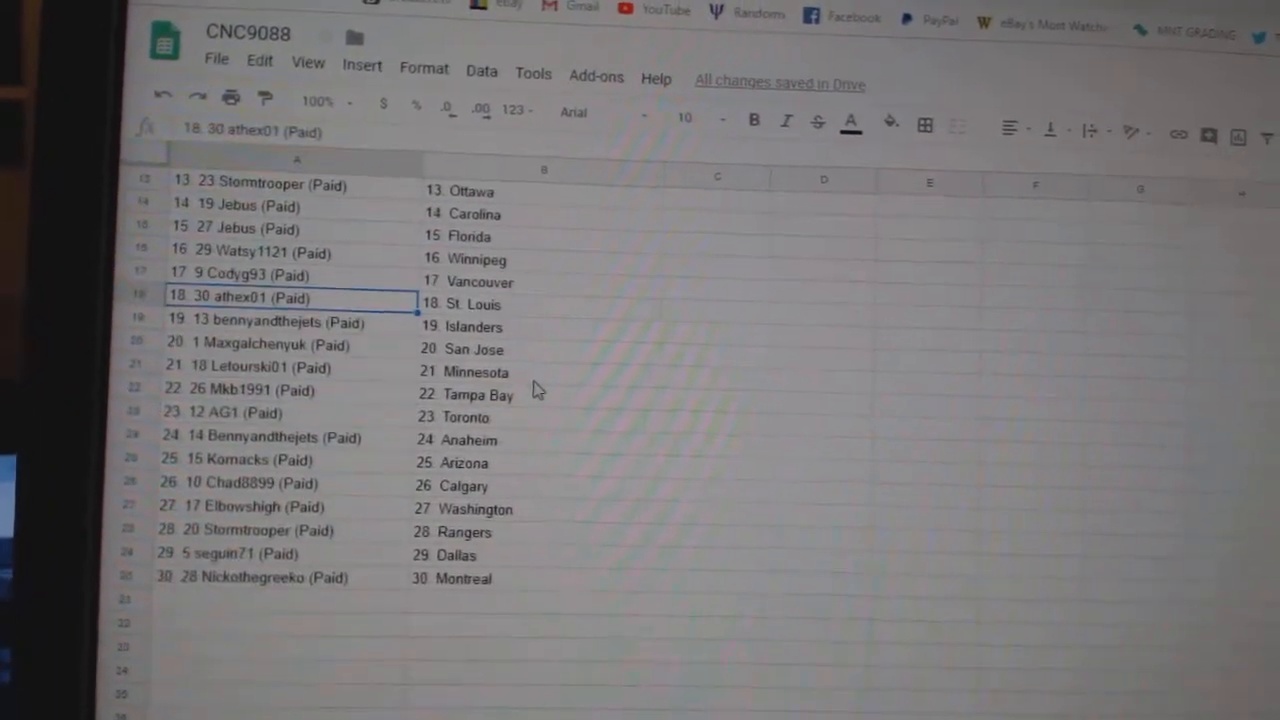
Scroll down the CNC9088 sheet to review participant-team pairings through entry 30.
scroll(down, 3)
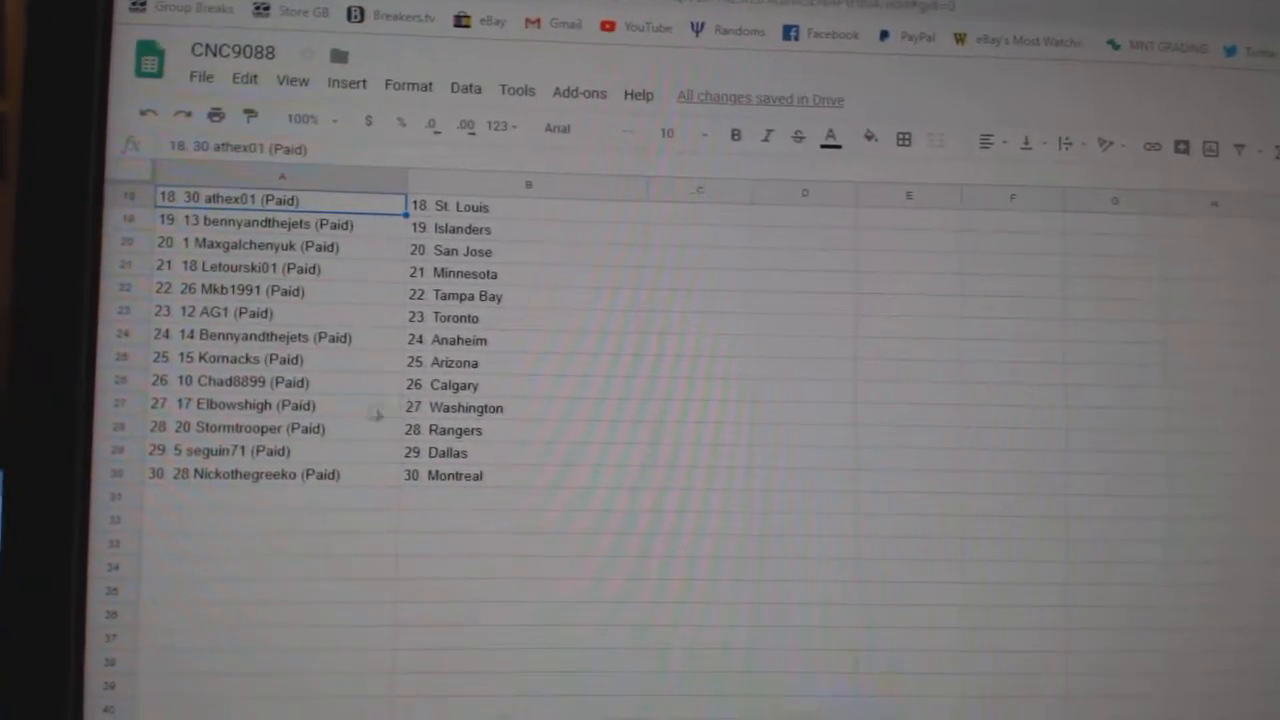
scroll(down, 3)
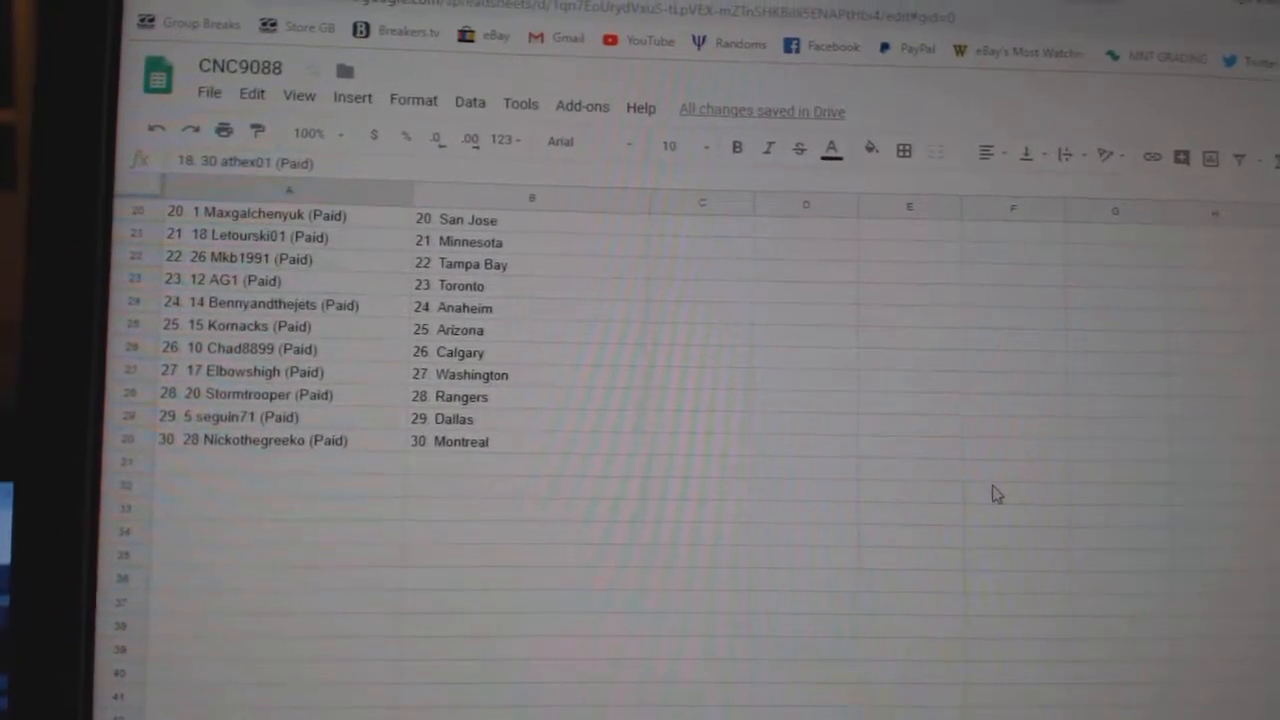